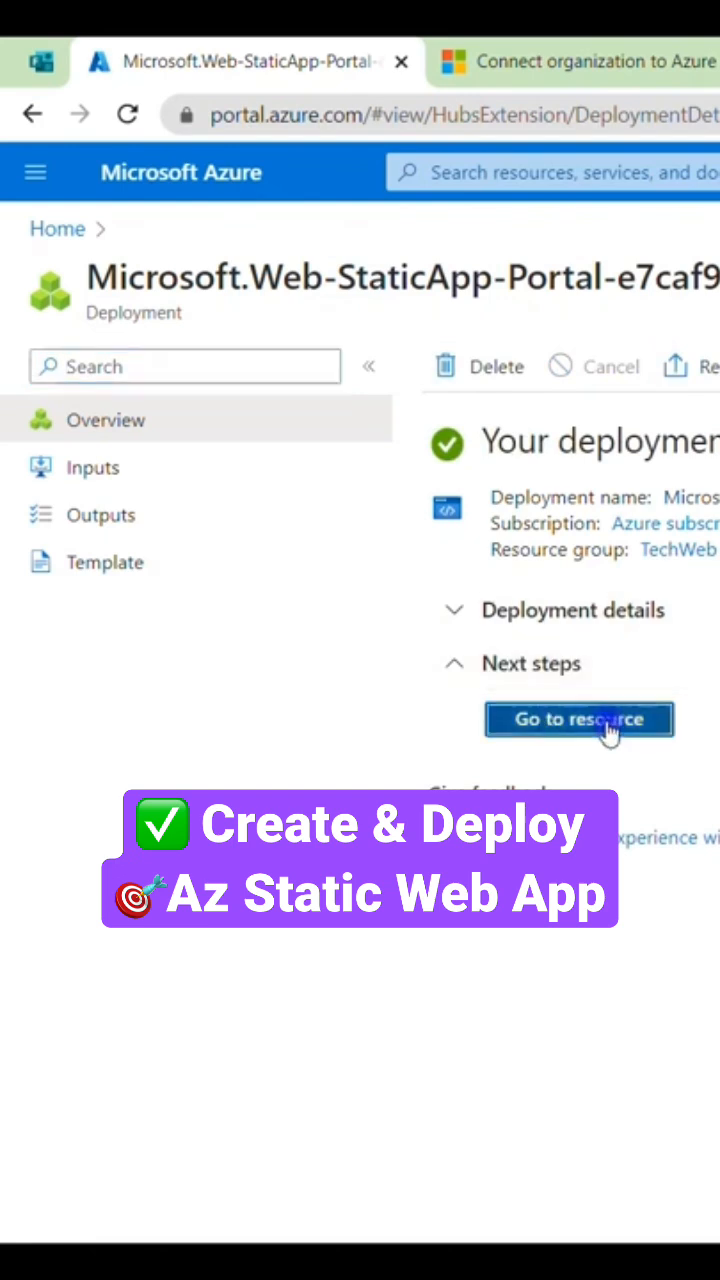
Step: Go to the deployed SWADemo resource and launch its live azurestaticapps.net site in a new tab
{"action": "left_click", "coordinate": [580, 720]}
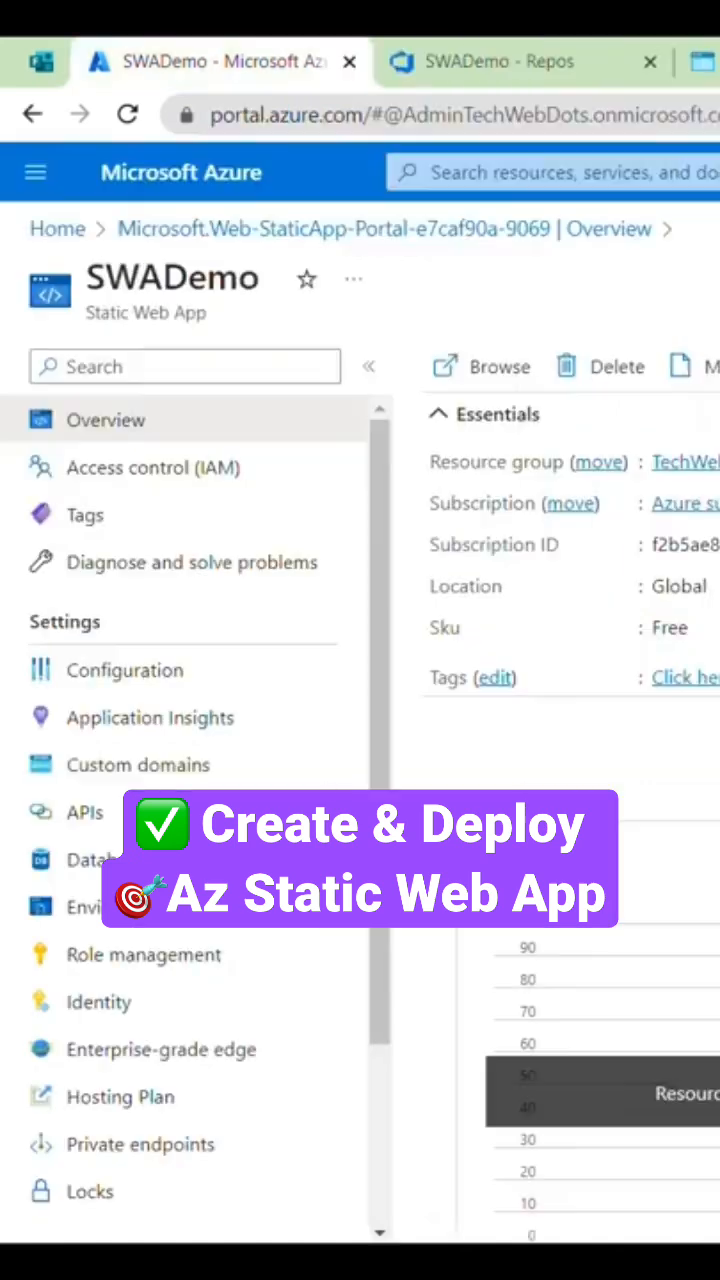
{"action": "left_click", "coordinate": [496, 368]}
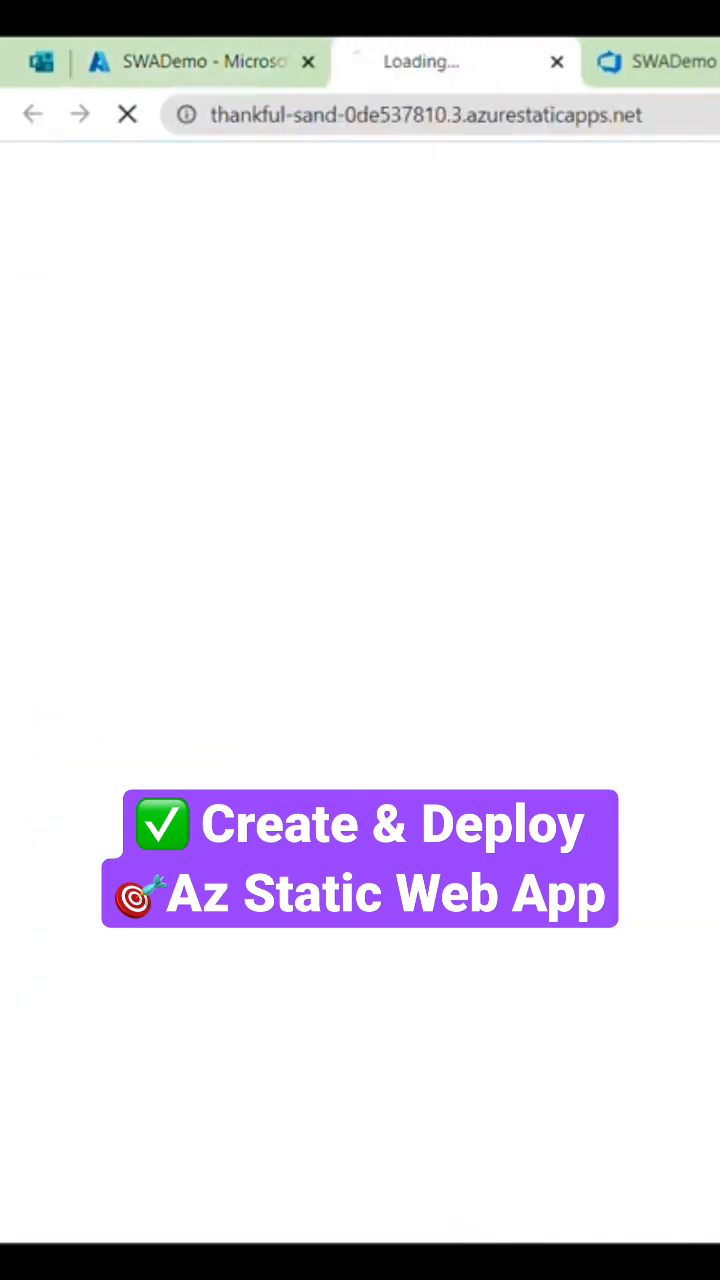